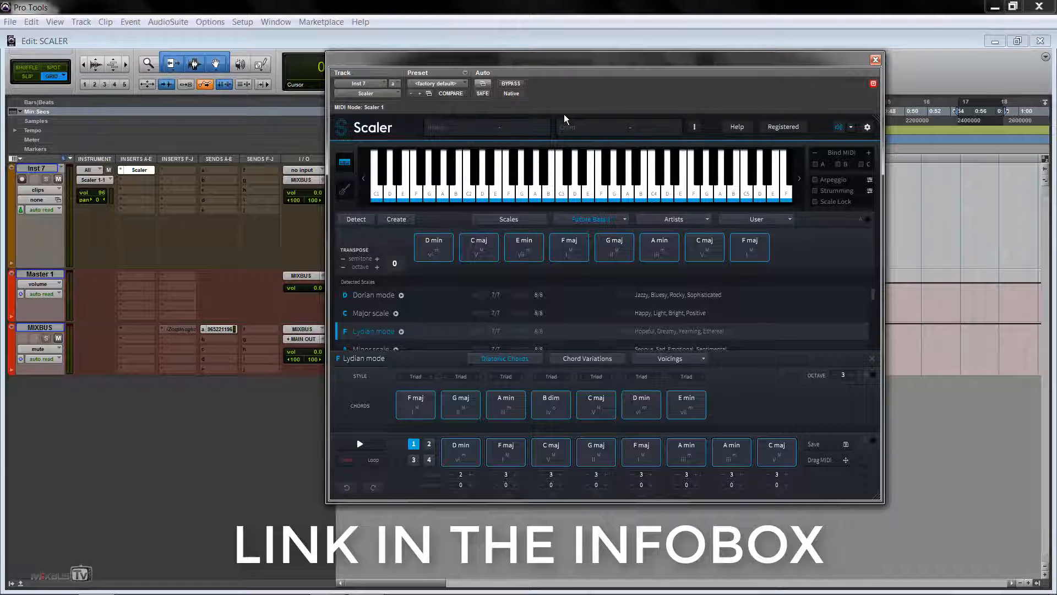
pyautogui.moveTo(570, 278)
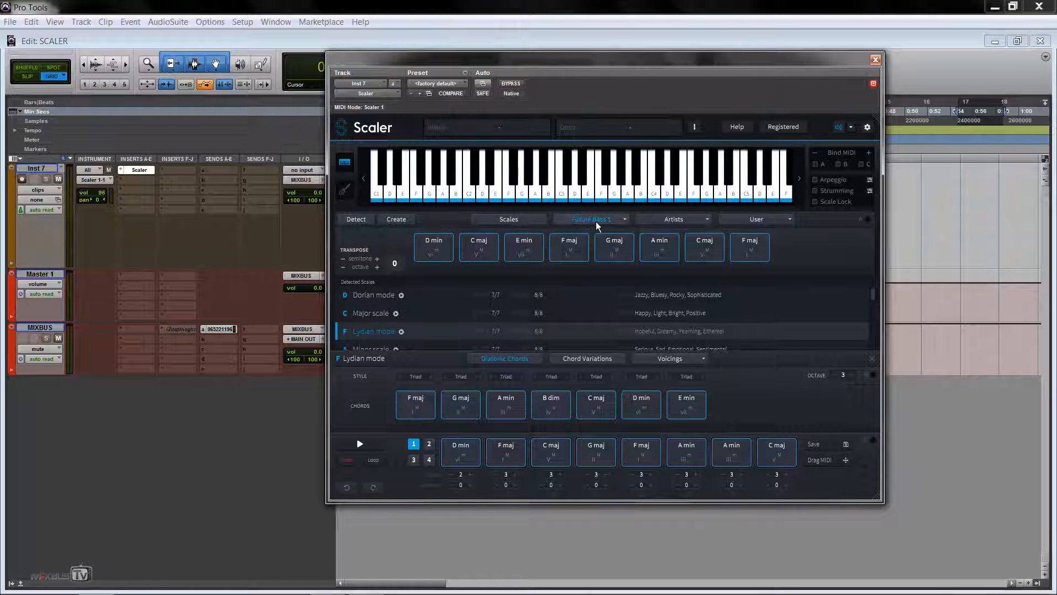
# Apply Dorian mode from Scaler's detected scales and show its built-in sound list.
pyautogui.click(592, 218)
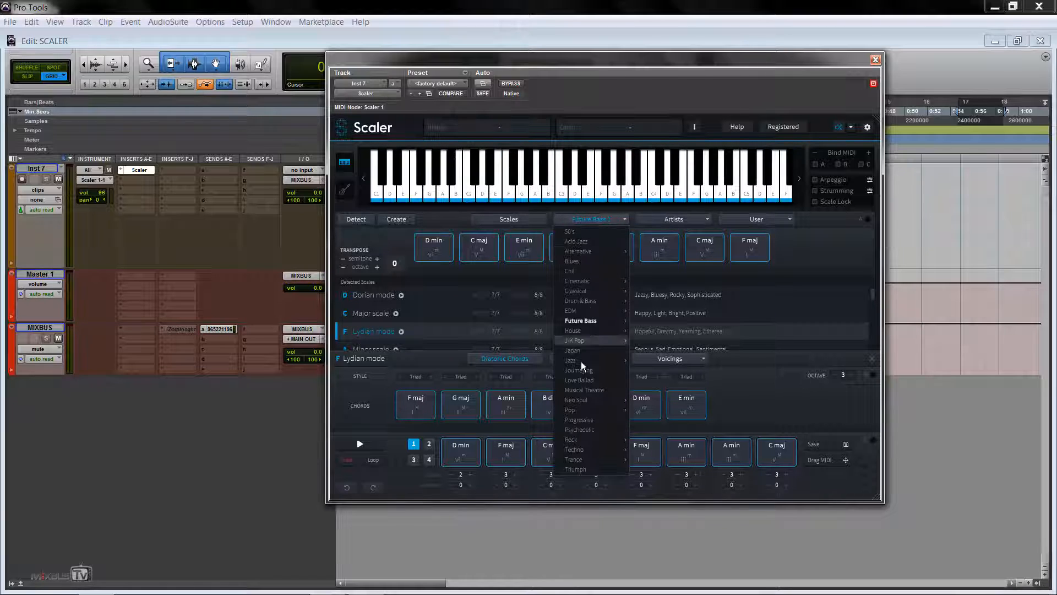
pyautogui.moveTo(588, 287)
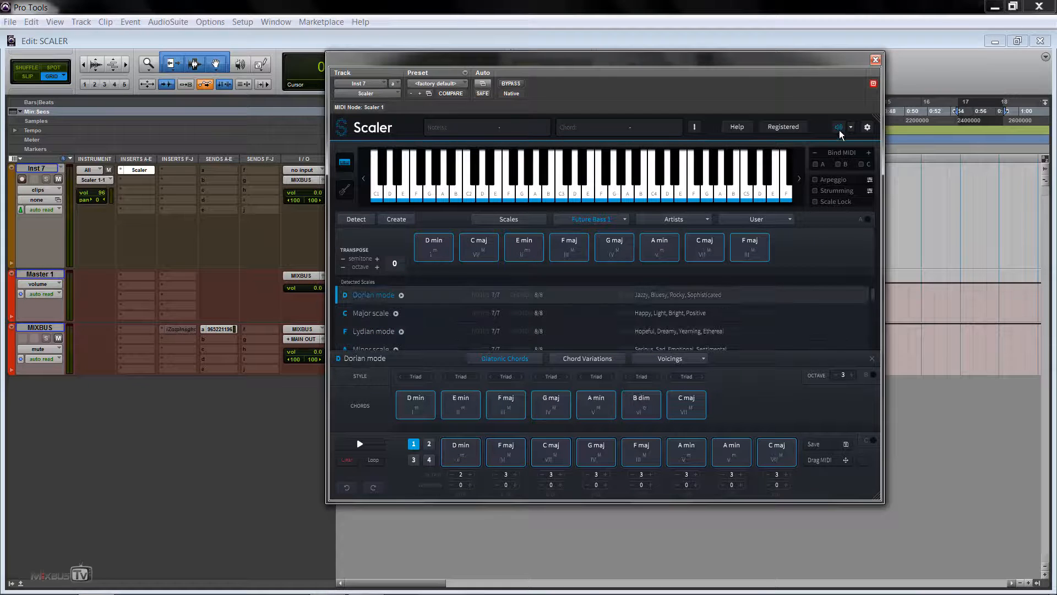
pyautogui.click(838, 127)
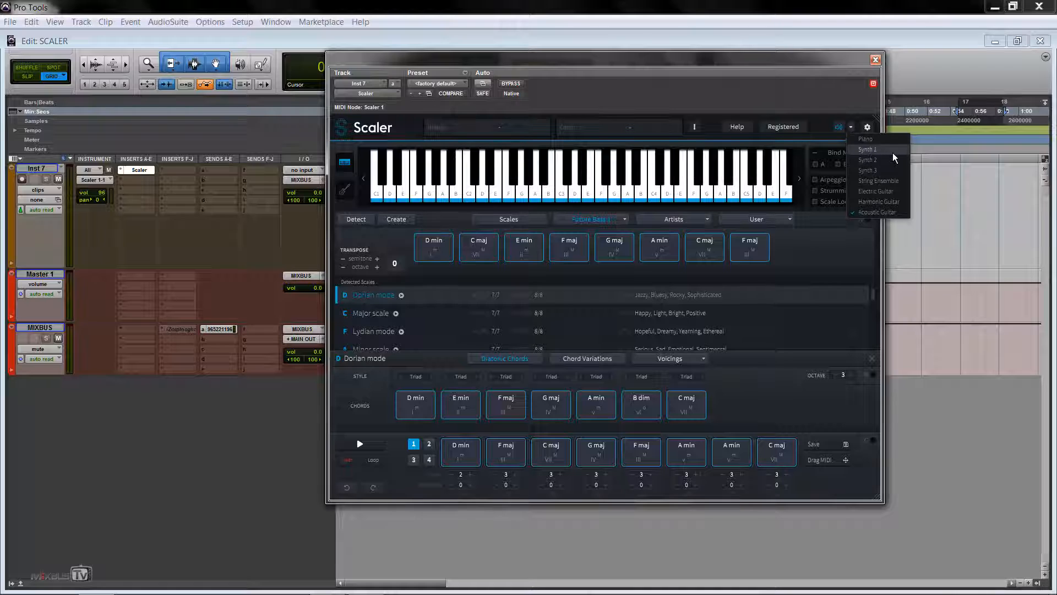
pyautogui.moveTo(879, 180)
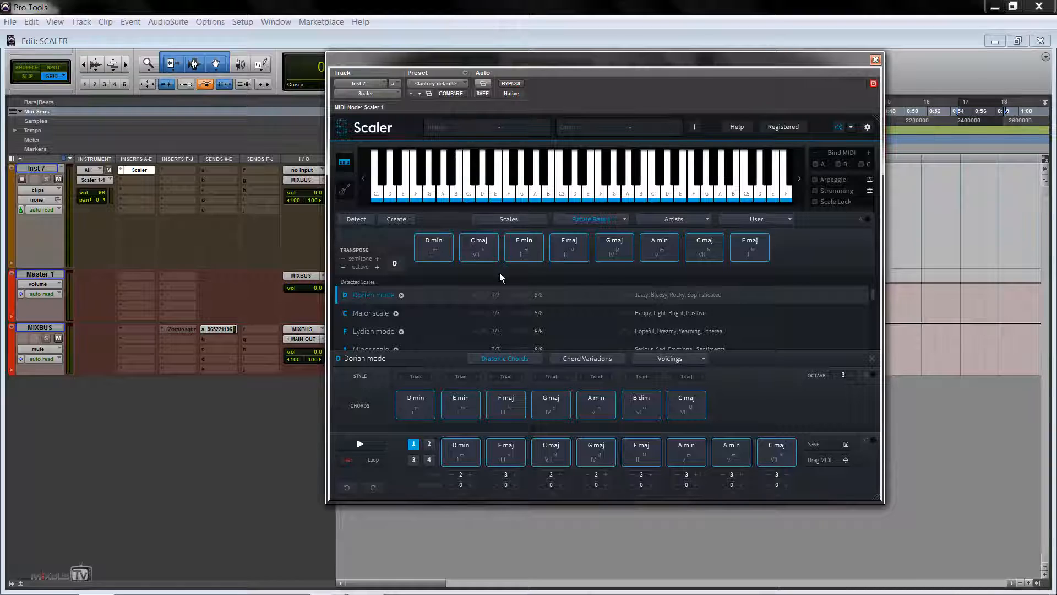
pyautogui.moveTo(541, 277)
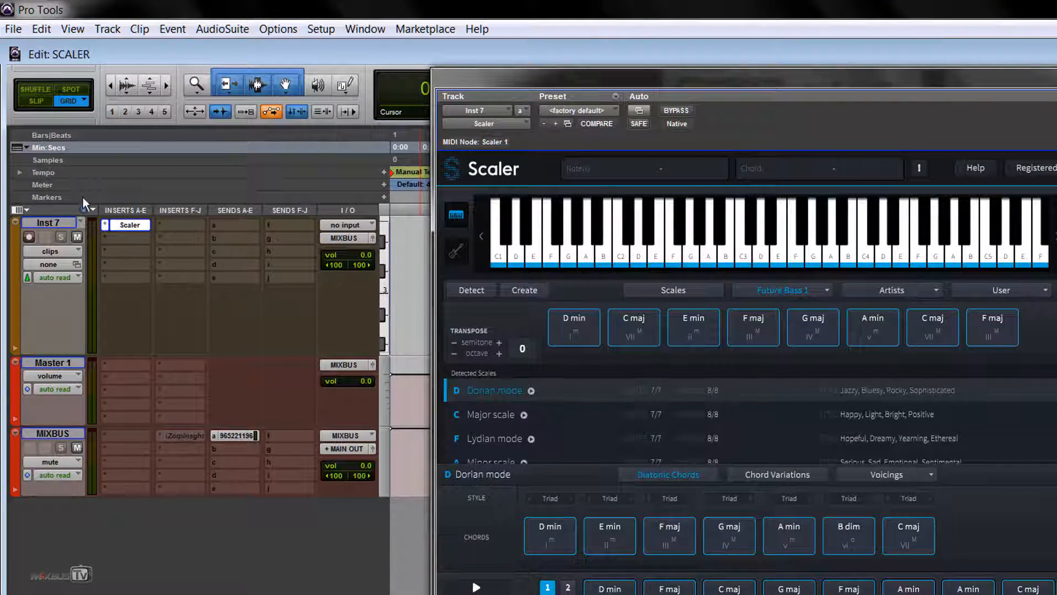
# Create a new stereo instrument track (Inst 3) from the Track menu.
pyautogui.click(106, 28)
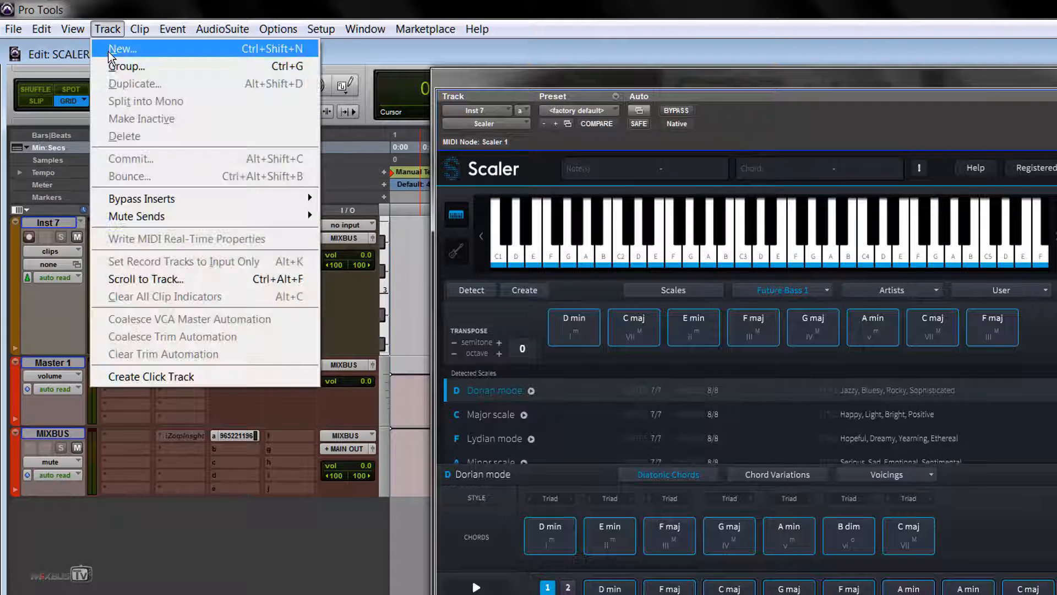
pyautogui.click(122, 49)
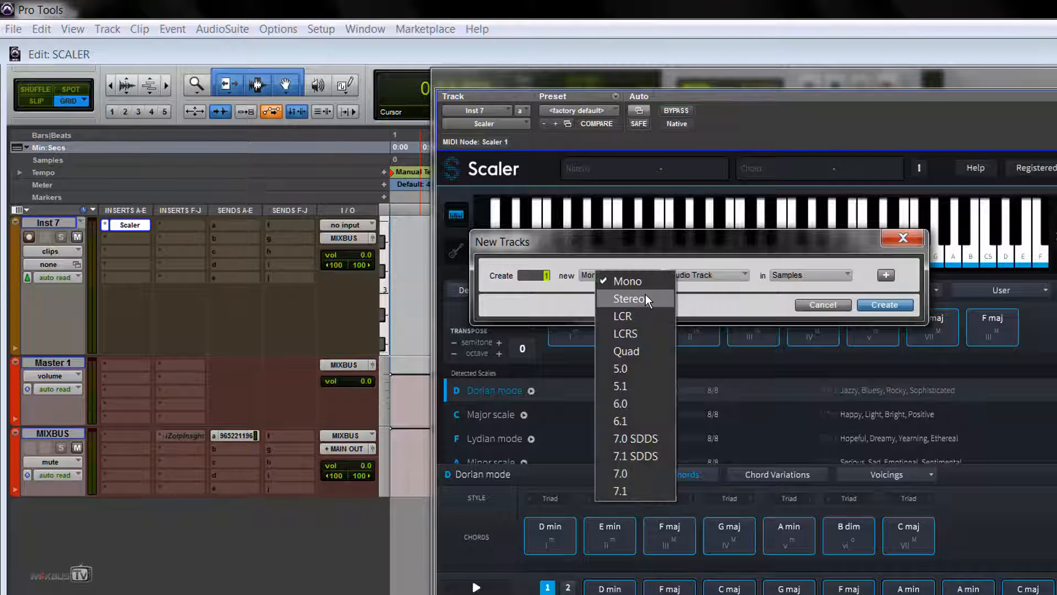
pyautogui.click(630, 298)
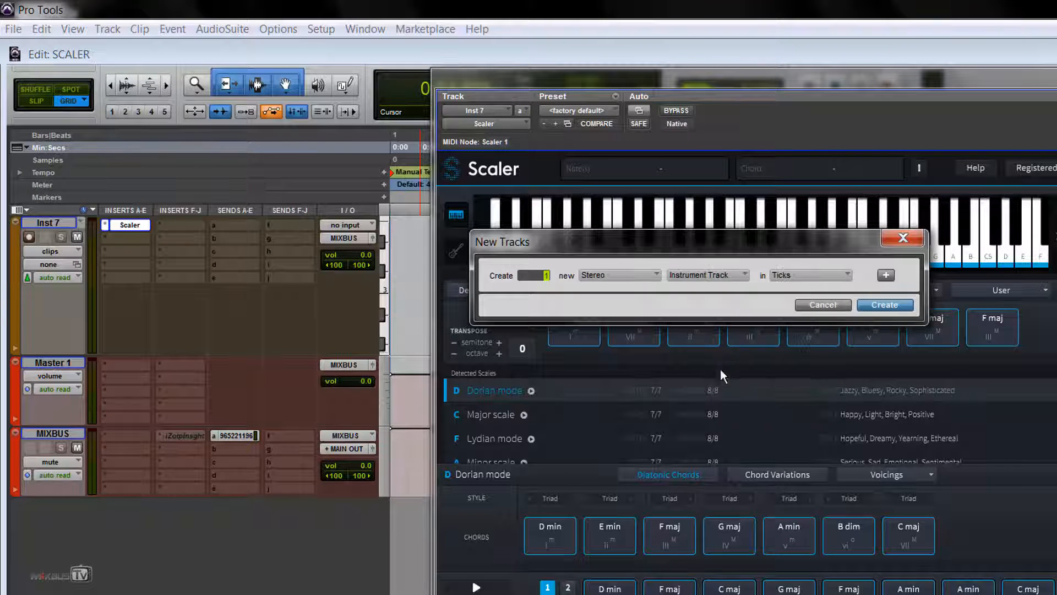
pyautogui.click(885, 304)
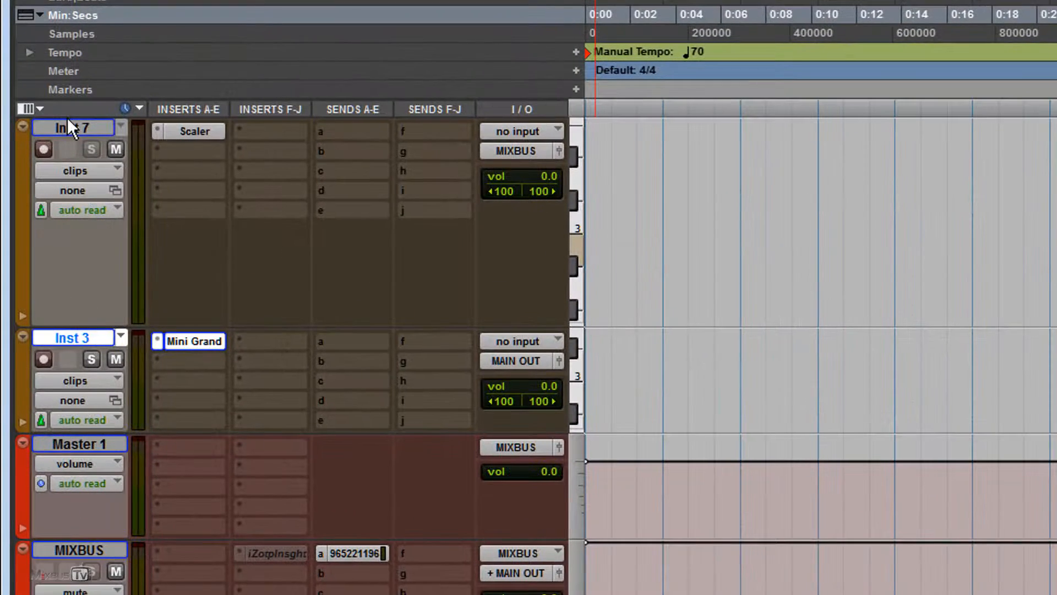
# Show the Instrument column and set Inst 3's MIDI input to Scaler.
pyautogui.click(28, 108)
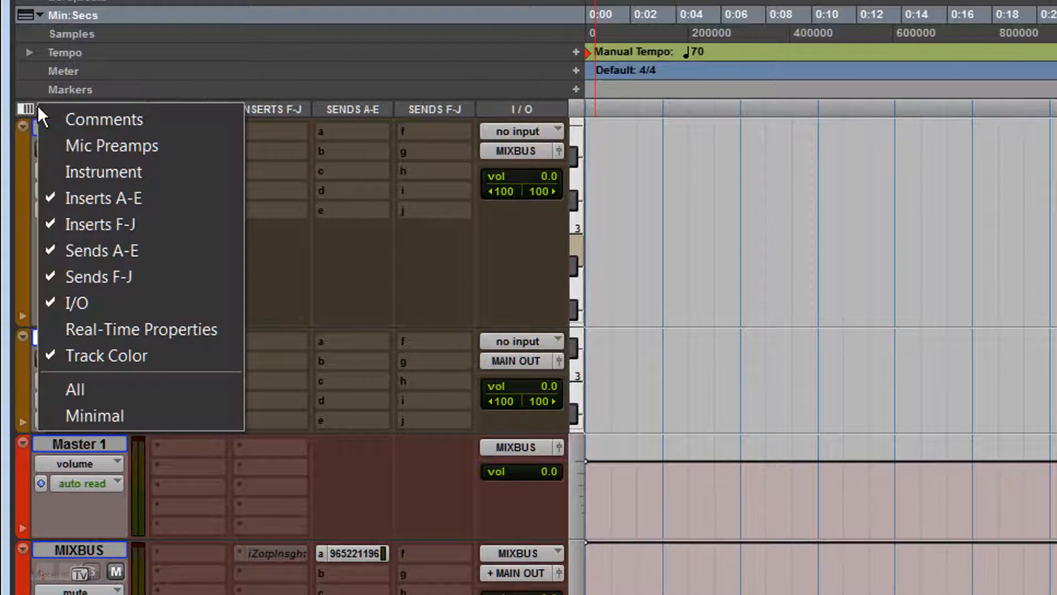
pyautogui.moveTo(102, 171)
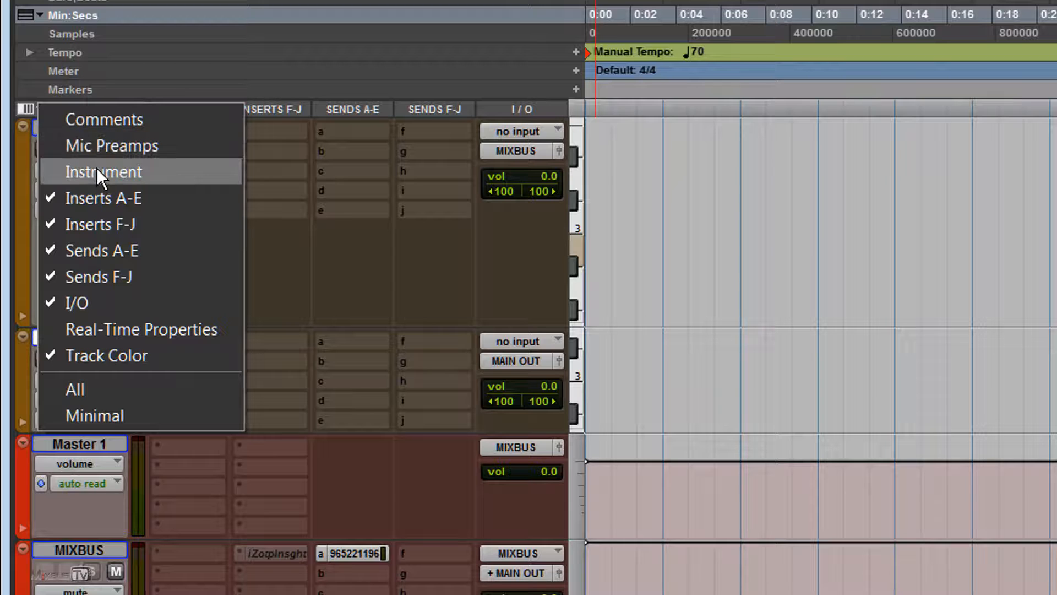
pyautogui.click(102, 171)
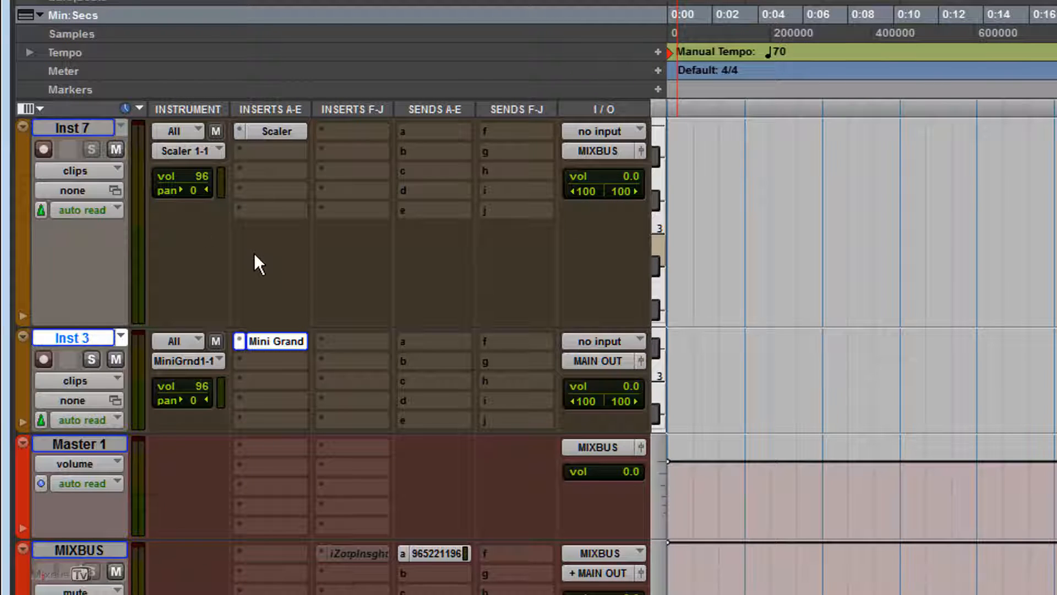
pyautogui.moveTo(177, 341)
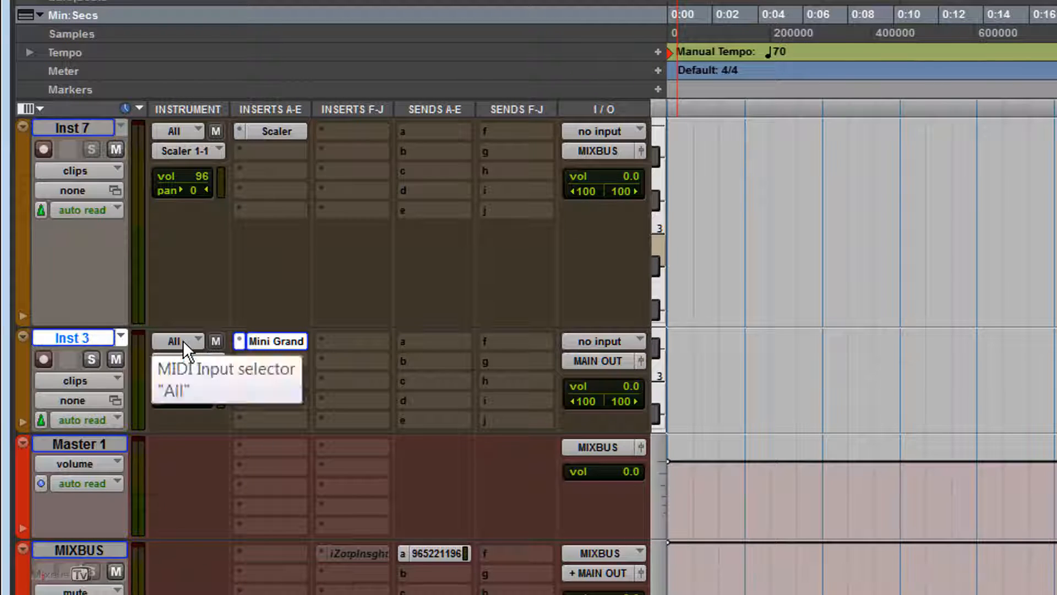
pyautogui.click(187, 342)
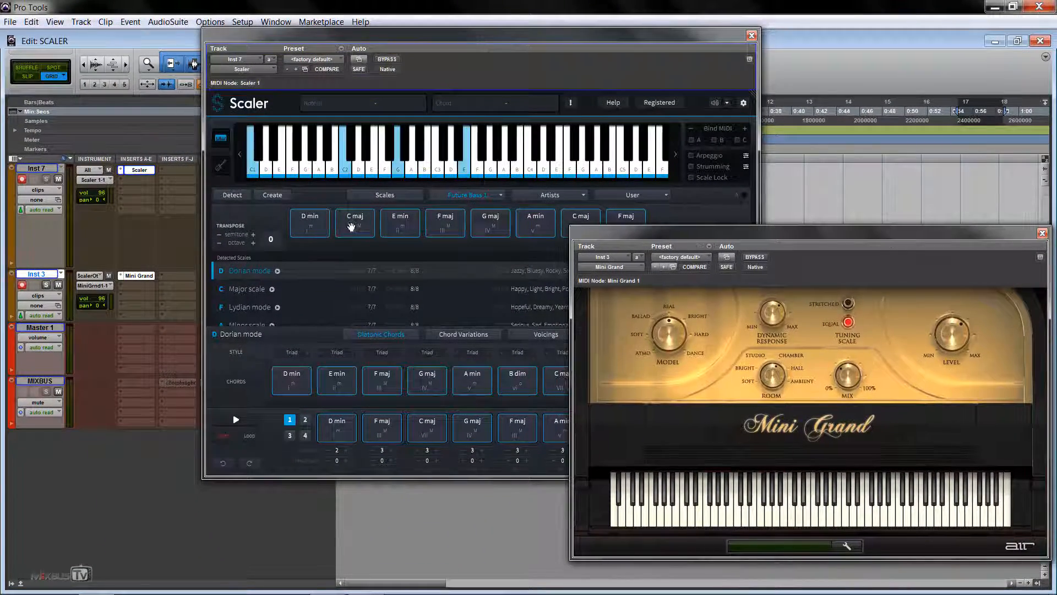
pyautogui.click(309, 223)
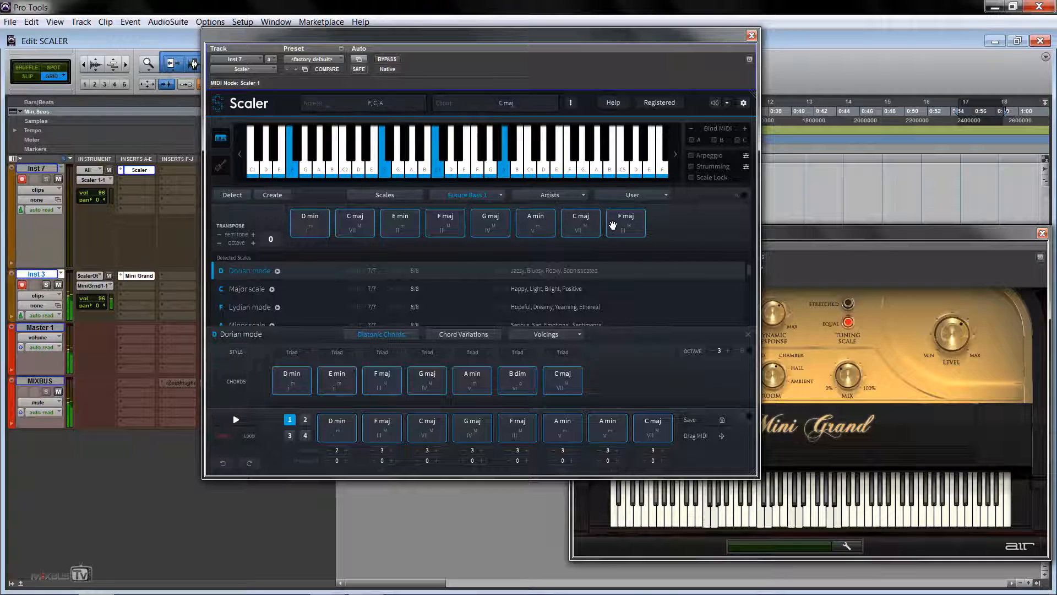
pyautogui.click(534, 222)
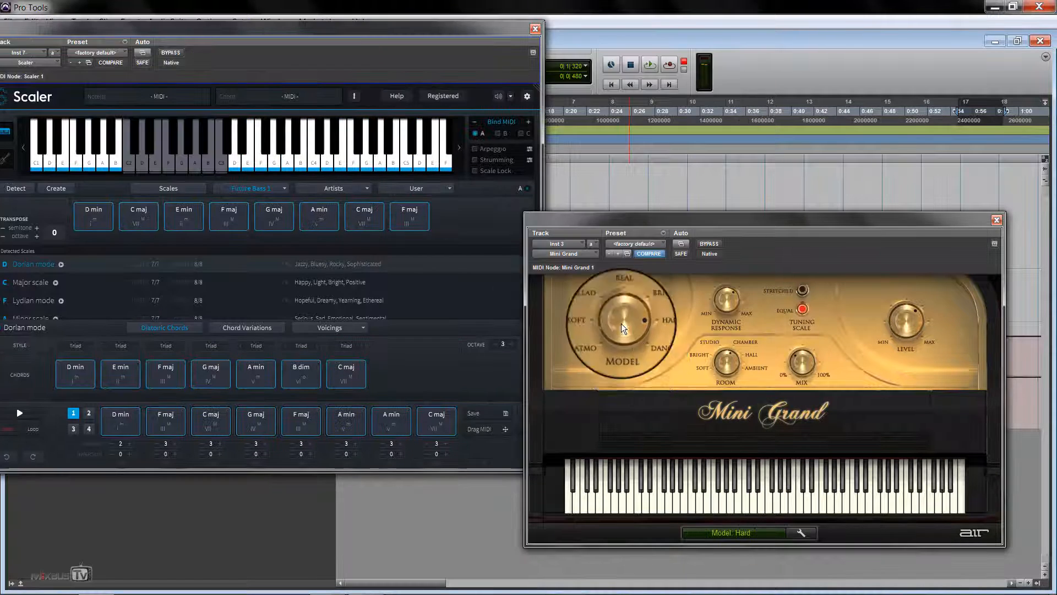
# Turn the Mini Grand MODEL knob from Hard through Dance to Soft.
pyautogui.moveTo(620, 328); pyautogui.dragTo(623, 313)
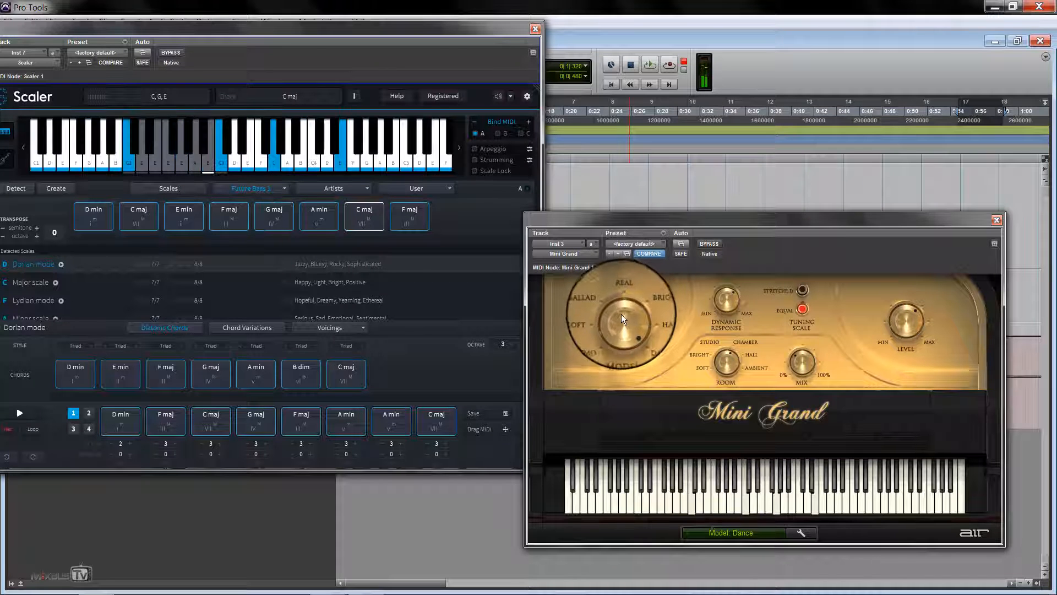
pyautogui.moveTo(620, 318); pyautogui.dragTo(603, 337)
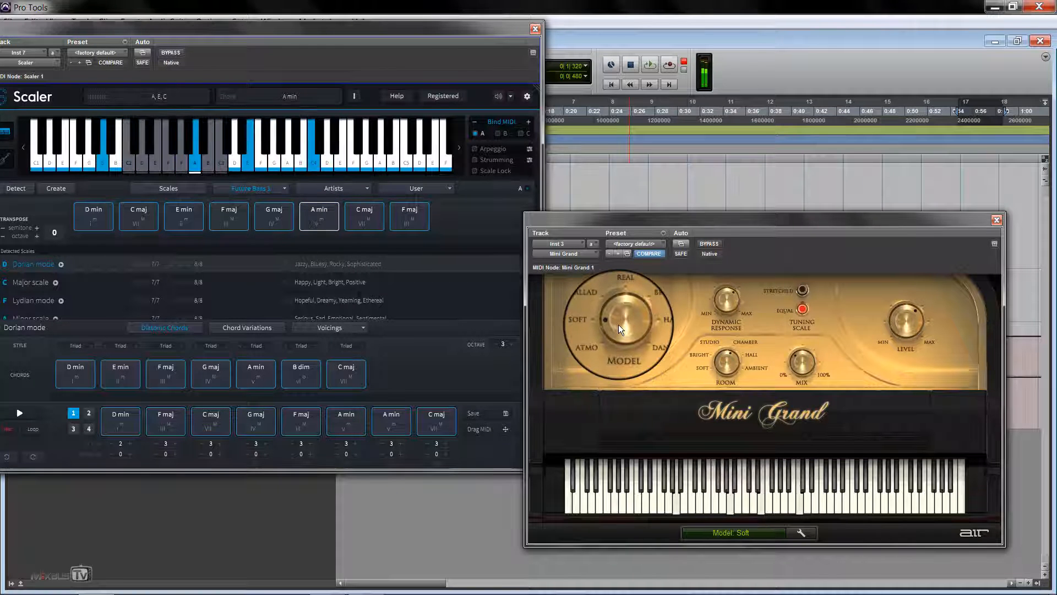
pyautogui.click(229, 215)
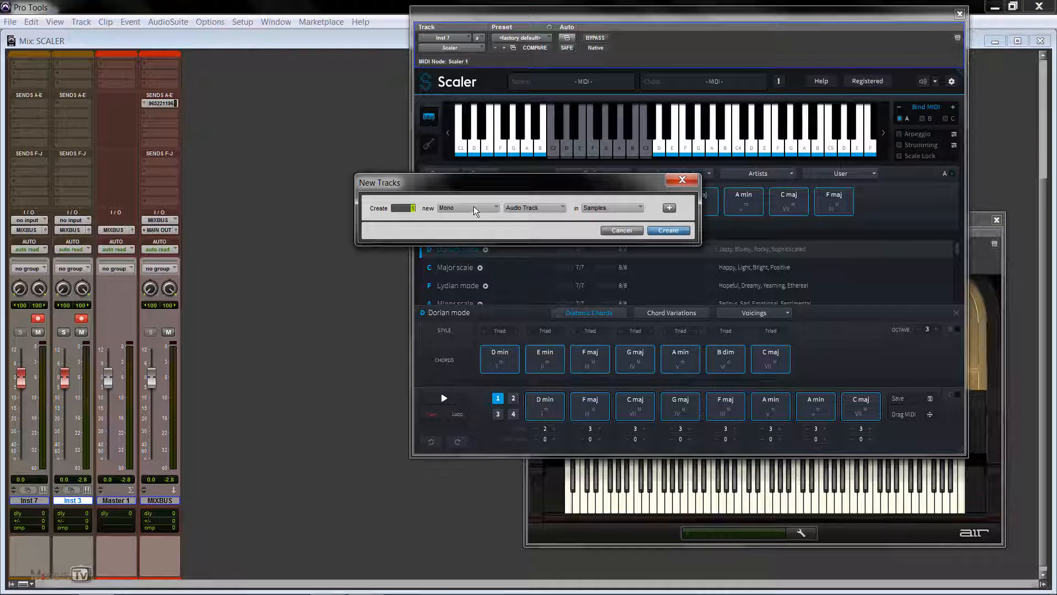
# Set the new track's format to Stereo and type to Instrument Track.
pyautogui.click(467, 207)
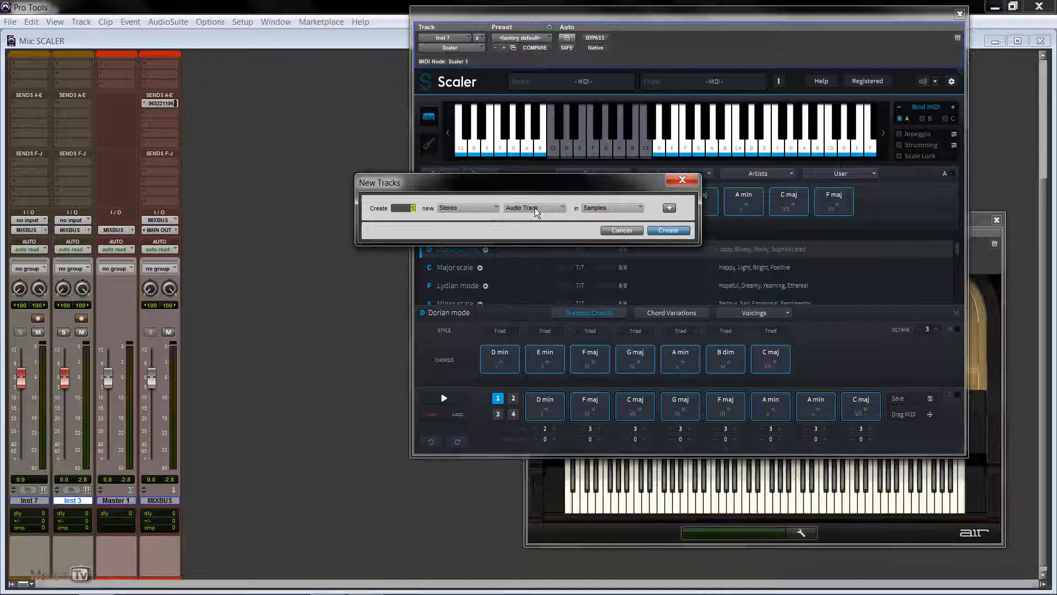
pyautogui.click(666, 230)
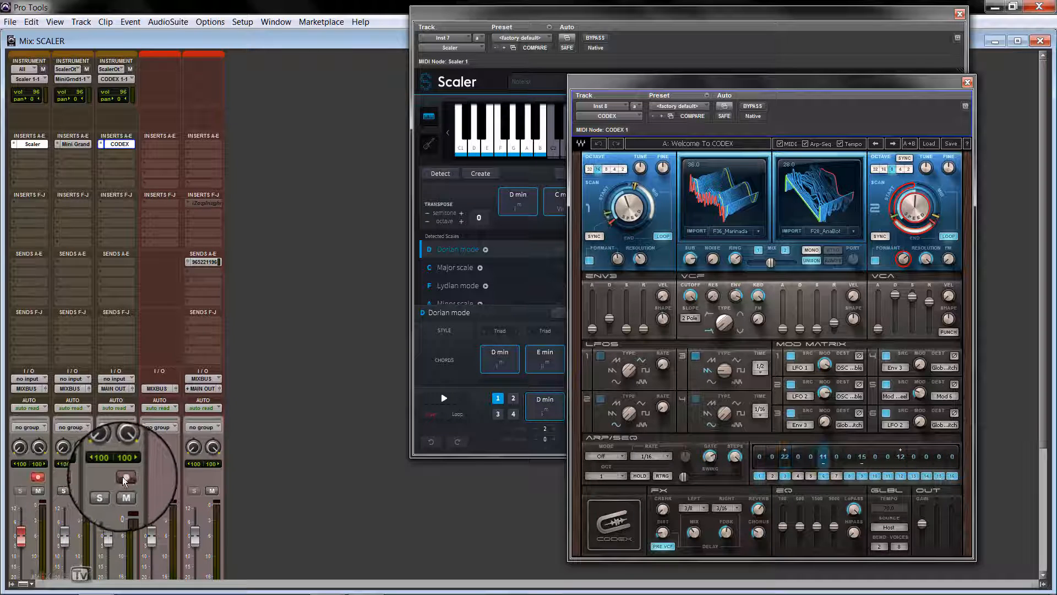
# Record-enable the Codex track and audition the G maj chord through it.
pyautogui.click(126, 477)
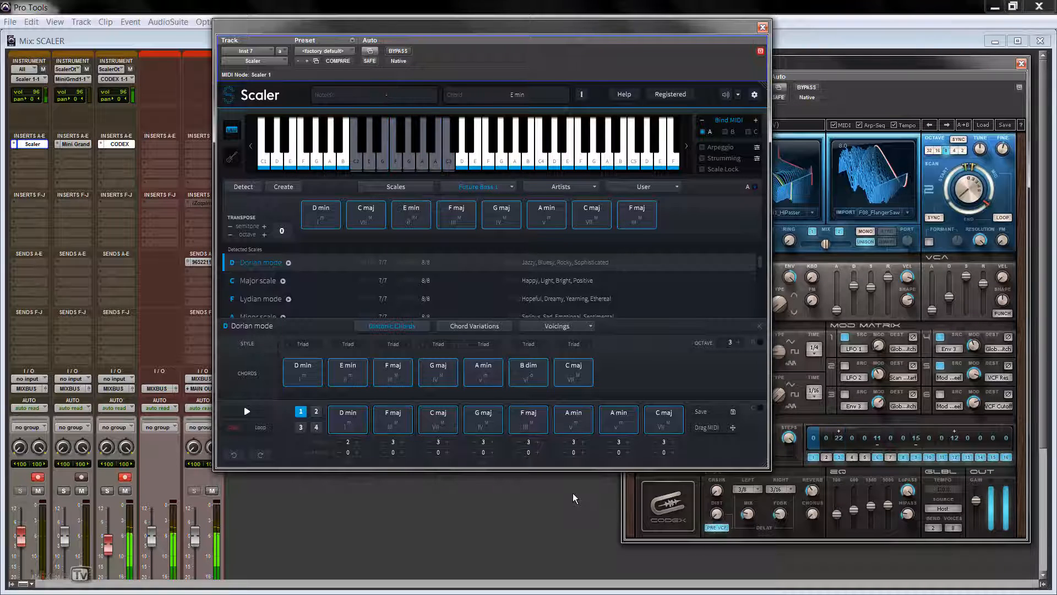
pyautogui.click(500, 214)
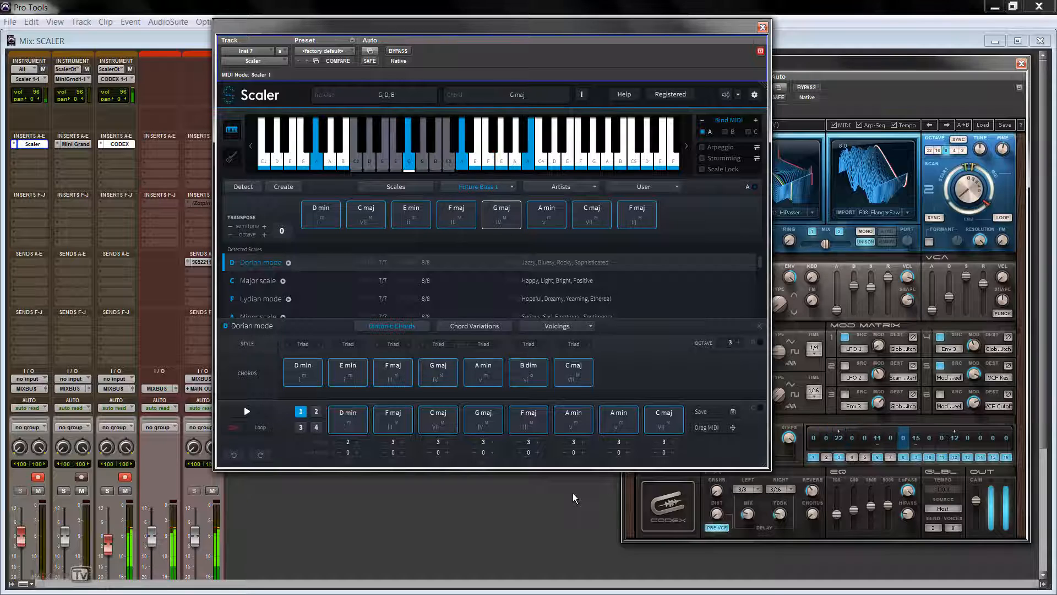